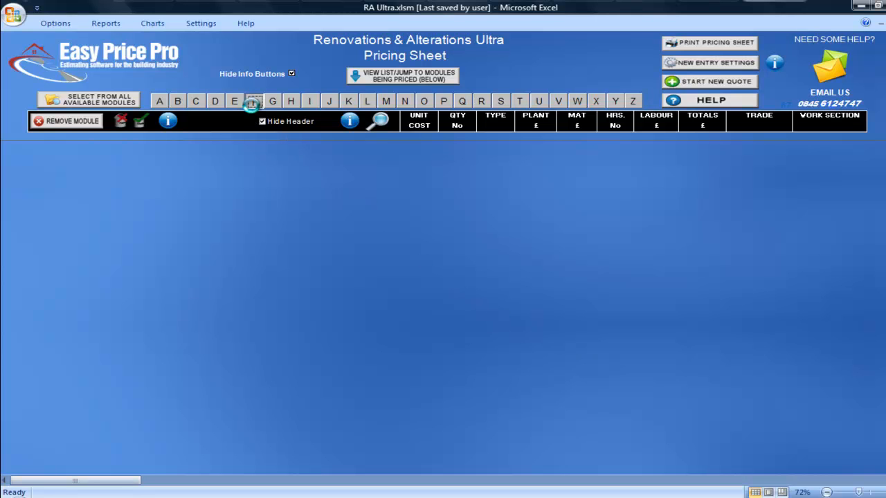
- Bring the Flat Roof Structure (subcontractor for coverings) module onto the pricing sheet
{"action": "left_click", "coordinate": [255, 101]}
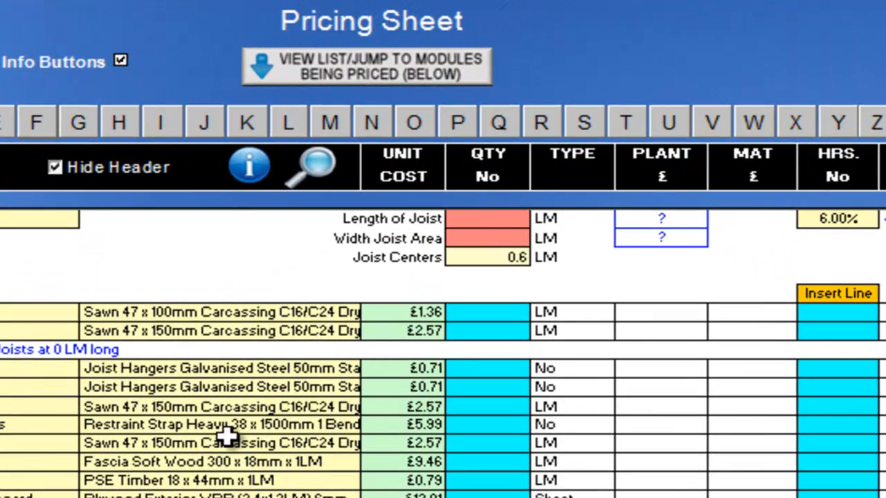
{"action": "mouse_move", "coordinate": [524, 221]}
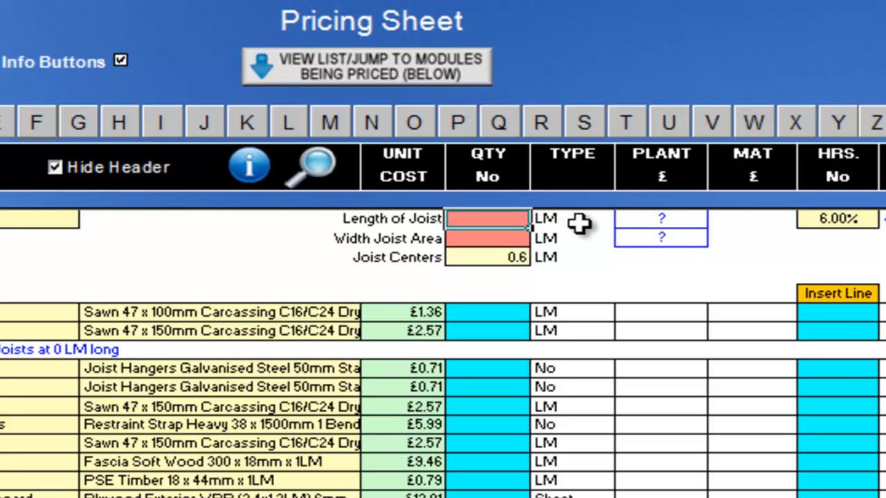
- Enter a joist length of 4.3 LM and close the joist area width illustration
{"action": "type", "text": "4.3"}
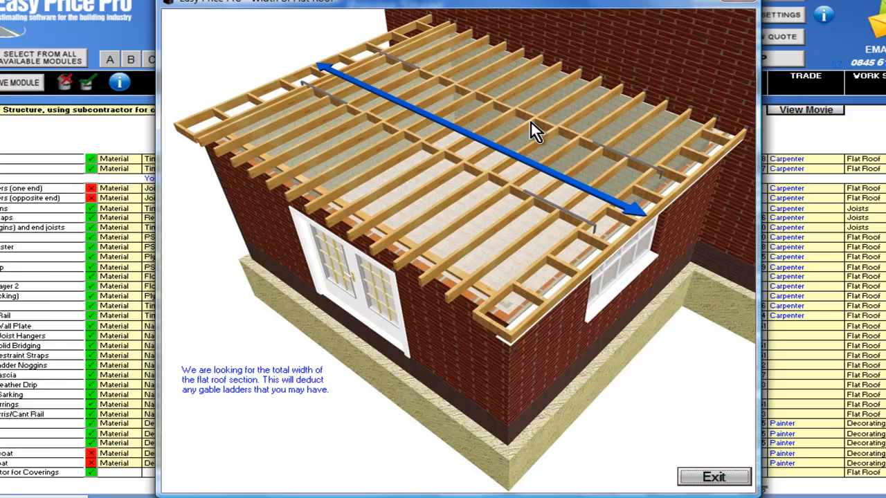
{"action": "mouse_move", "coordinate": [670, 376]}
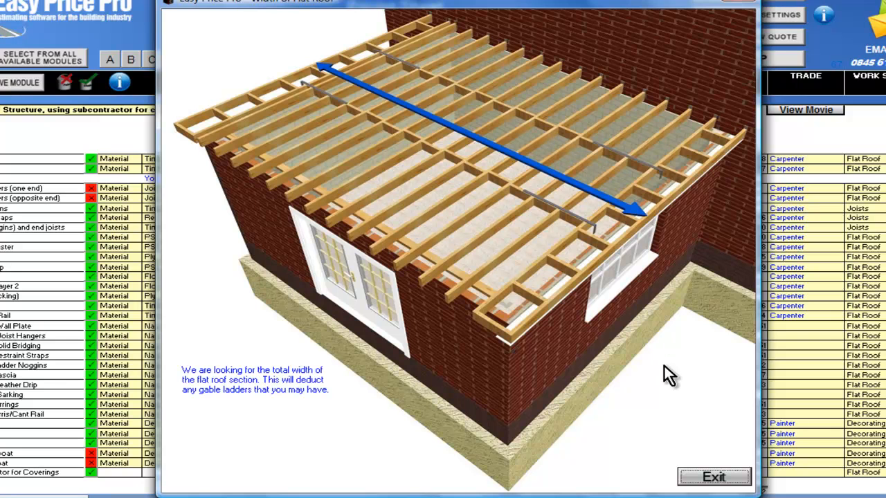
{"action": "left_click", "coordinate": [714, 476]}
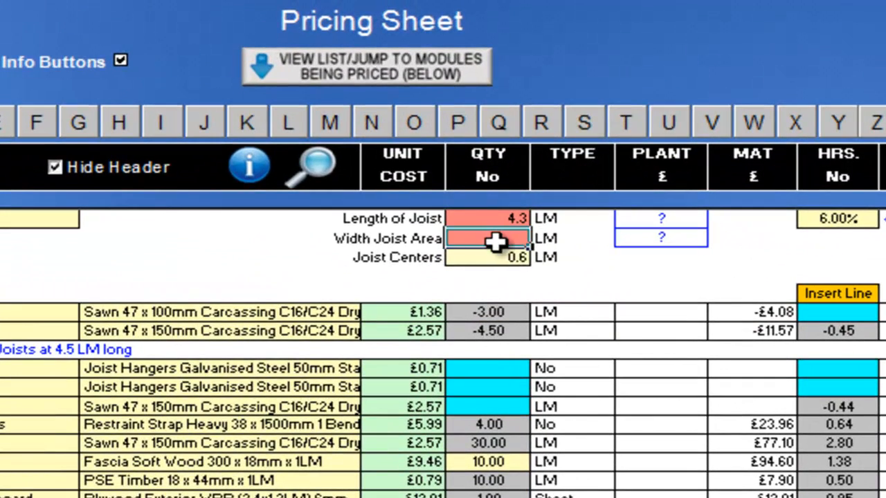
- Set the joist area width to 5 and joist centres to 0.45 so quantities recalculate
{"action": "type", "text": "5"}
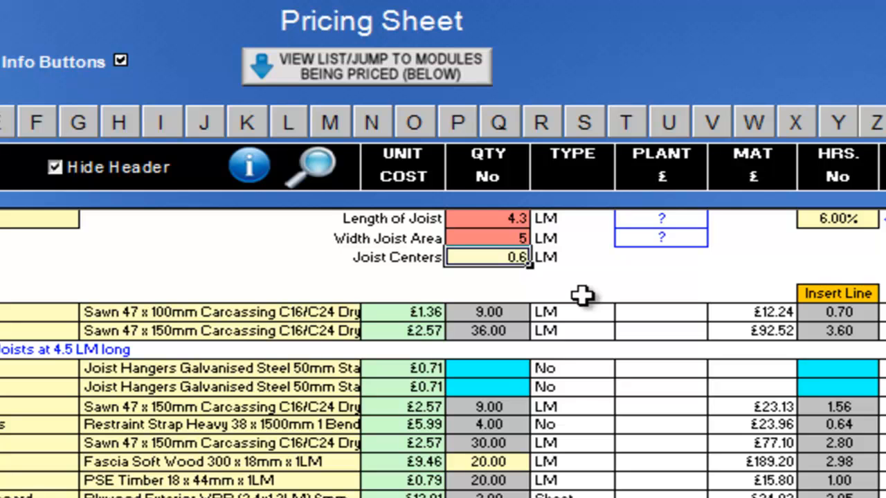
{"action": "type", "text": "0.45"}
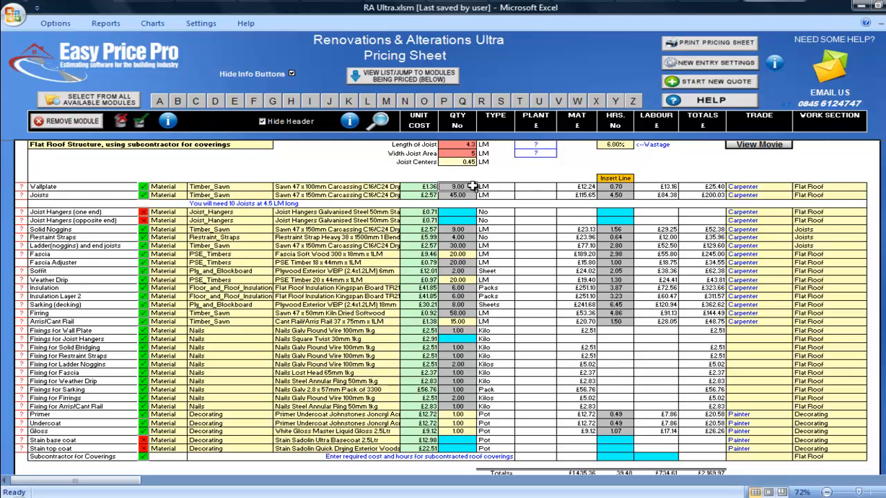
- Select the Joists row's Work Section cell and show its list of work sections
{"action": "left_click", "coordinate": [404, 187]}
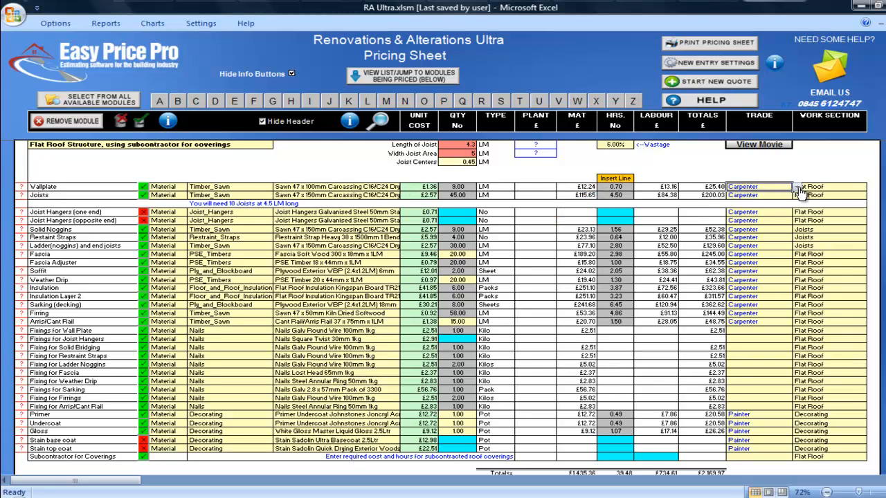
{"action": "left_click", "coordinate": [797, 187]}
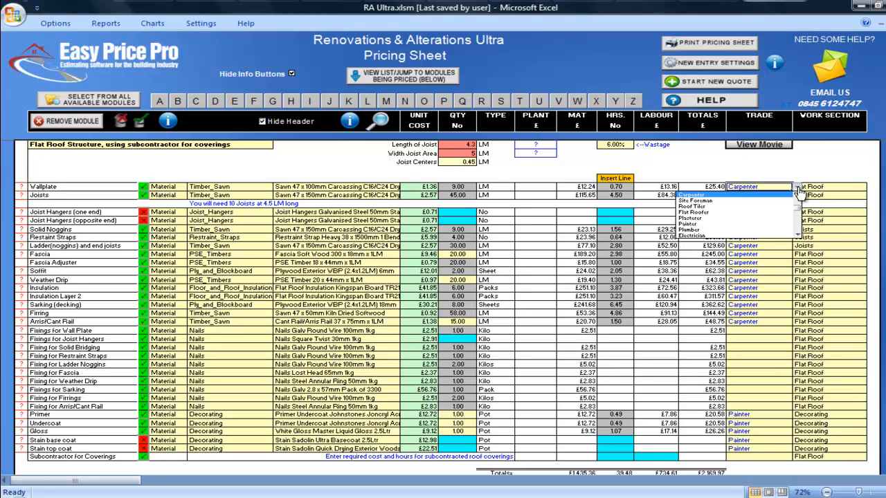
{"action": "left_click", "coordinate": [742, 193]}
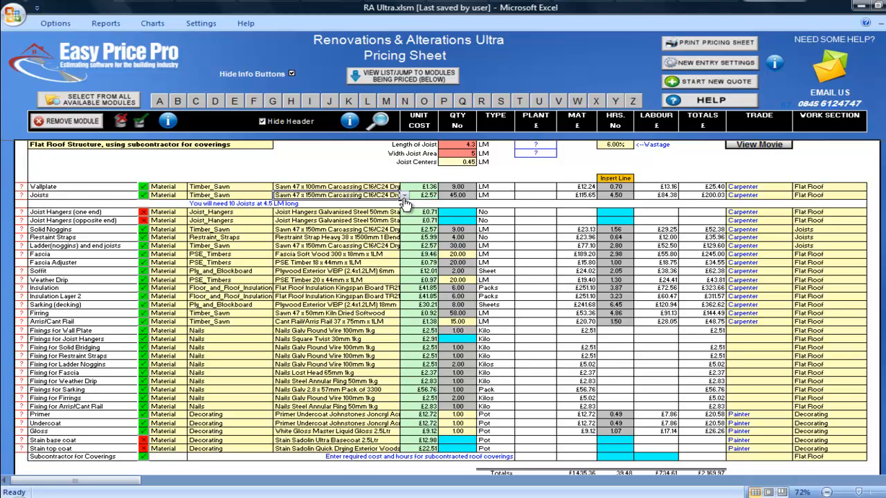
{"action": "mouse_move", "coordinate": [169, 213]}
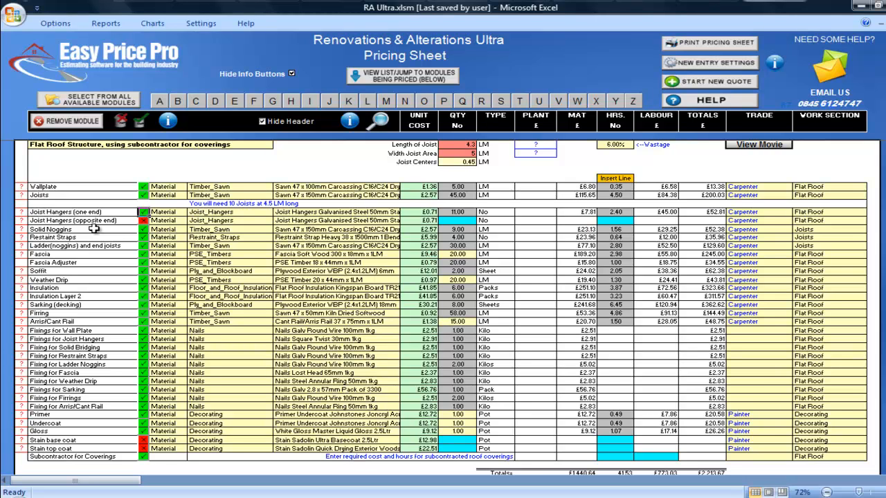
{"action": "mouse_move", "coordinate": [97, 230]}
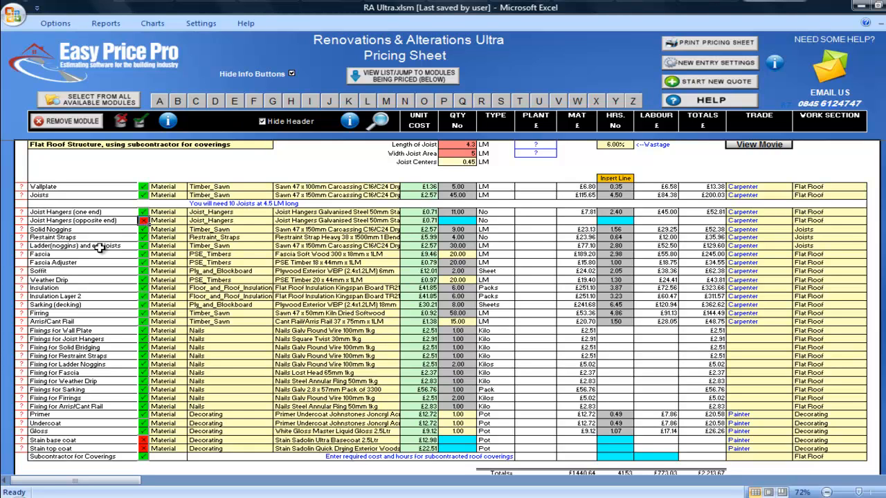
{"action": "mouse_move", "coordinate": [368, 216]}
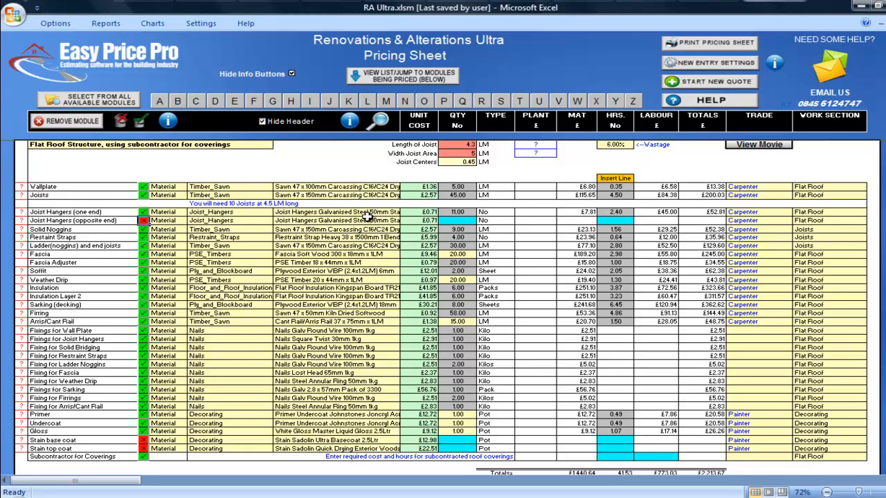
- Move from the priced joist hanger row to the restraint straps row
{"action": "left_click", "coordinate": [407, 212]}
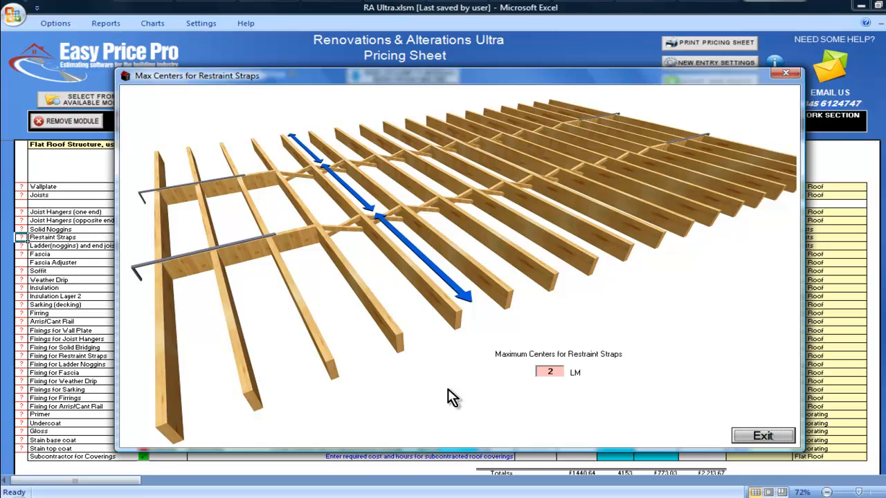
{"action": "mouse_move", "coordinate": [484, 399]}
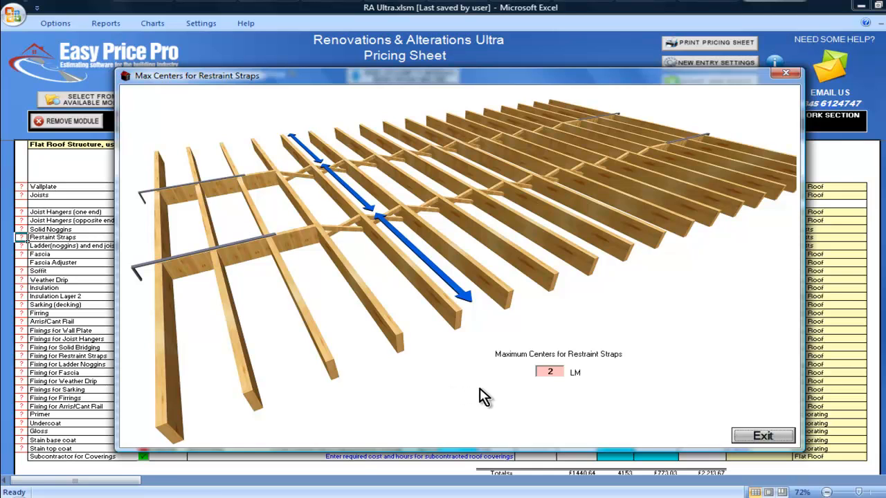
{"action": "mouse_move", "coordinate": [560, 386]}
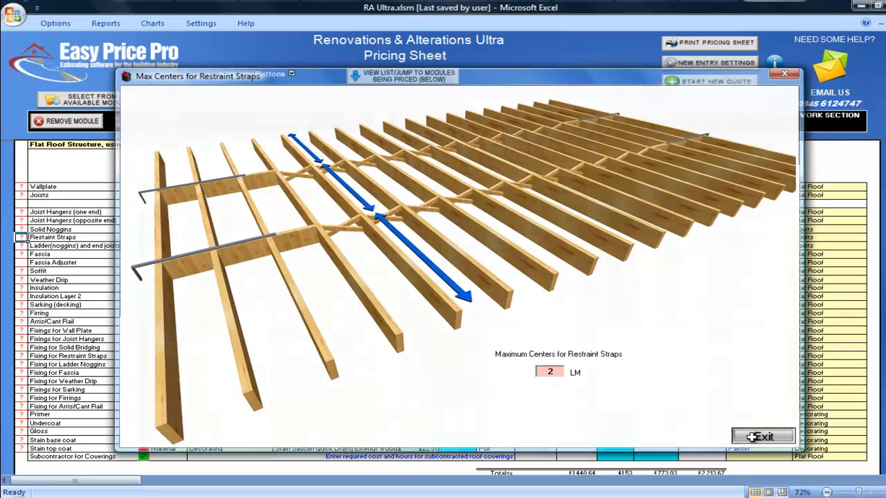
- Set maximum centres for restraint straps to 3 LM and close the strap illustration
{"action": "left_click", "coordinate": [762, 437]}
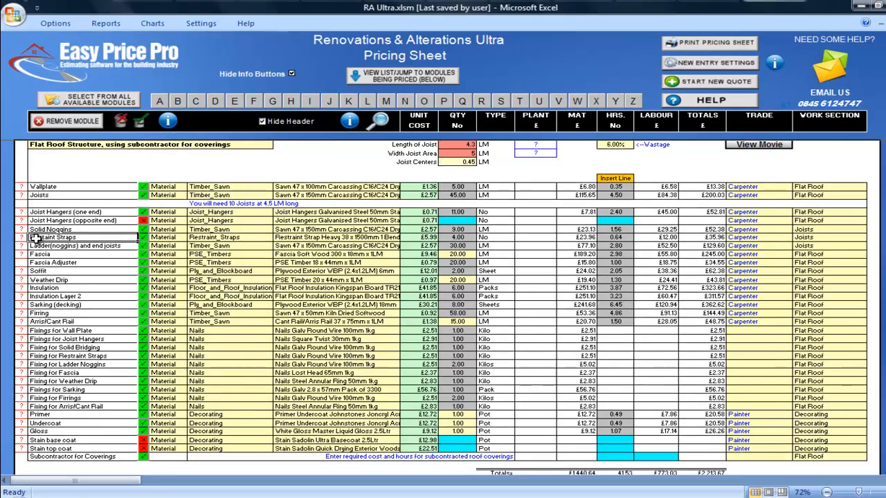
{"action": "left_click", "coordinate": [56, 236]}
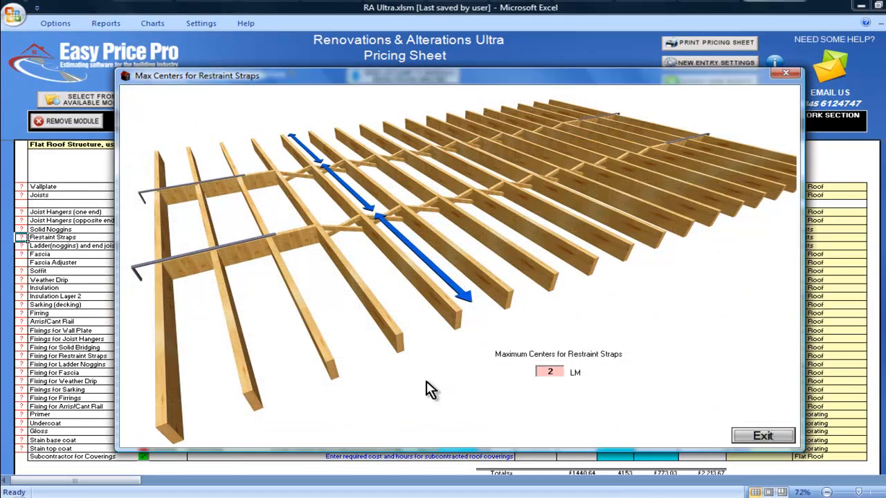
{"action": "type", "text": "3"}
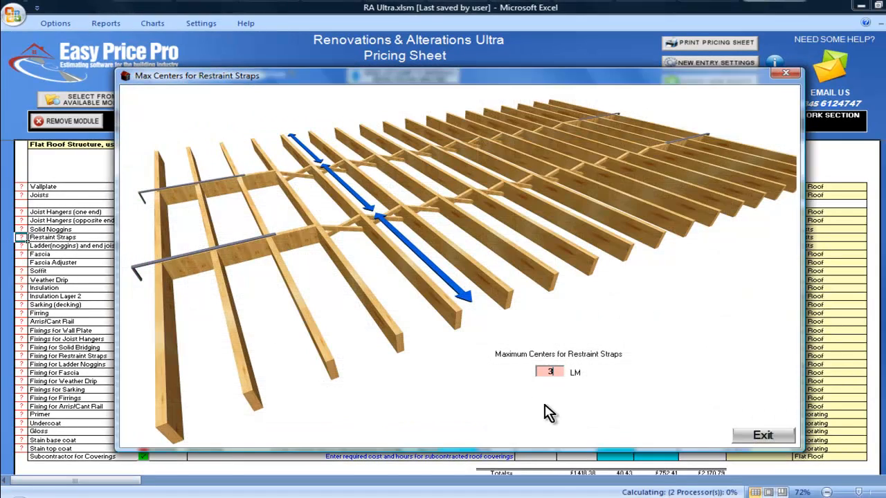
{"action": "left_click", "coordinate": [762, 434]}
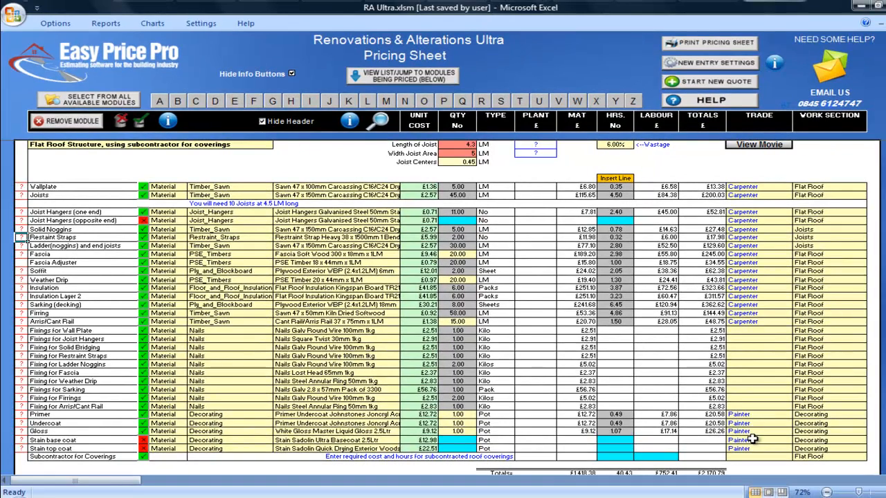
{"action": "mouse_move", "coordinate": [264, 349]}
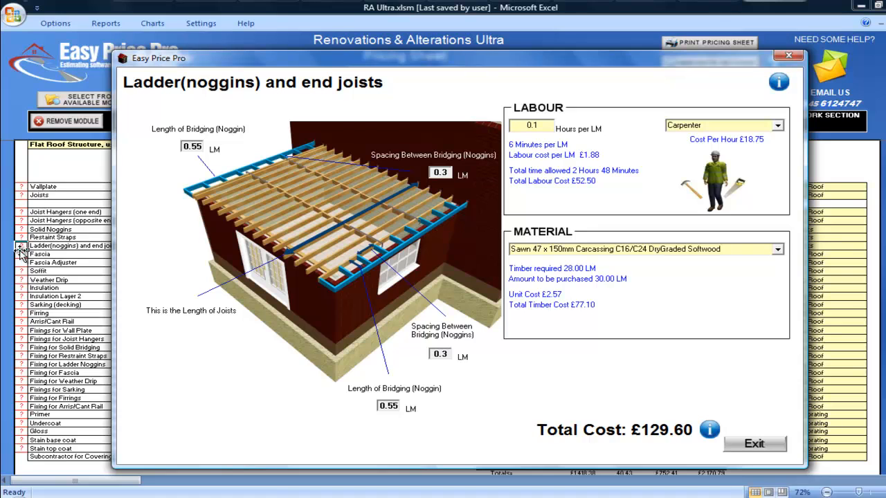
{"action": "mouse_move", "coordinate": [21, 255]}
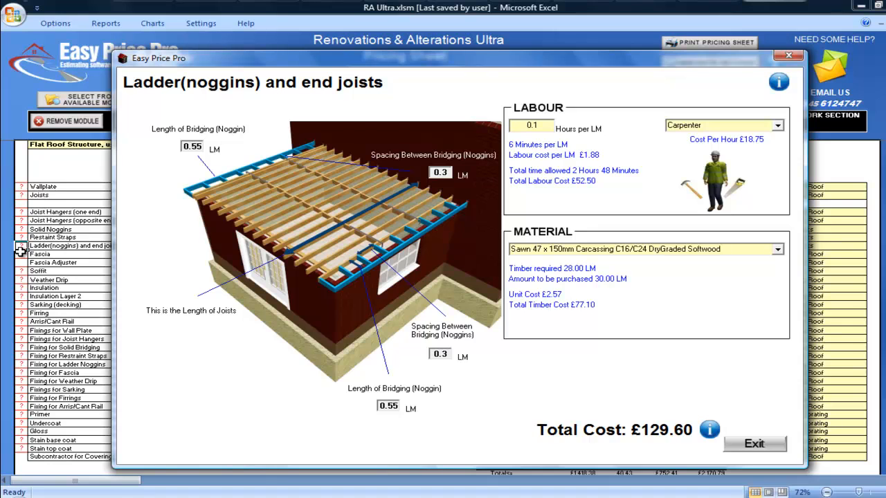
{"action": "mouse_move", "coordinate": [96, 290]}
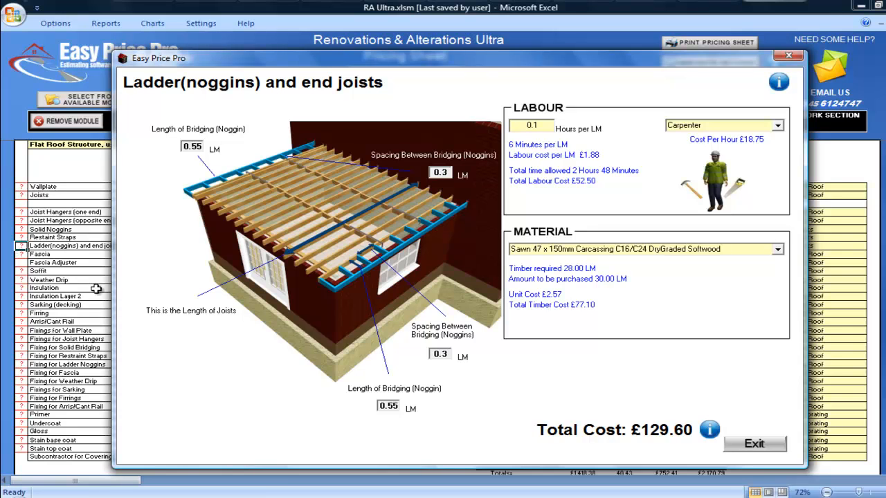
{"action": "mouse_move", "coordinate": [638, 459]}
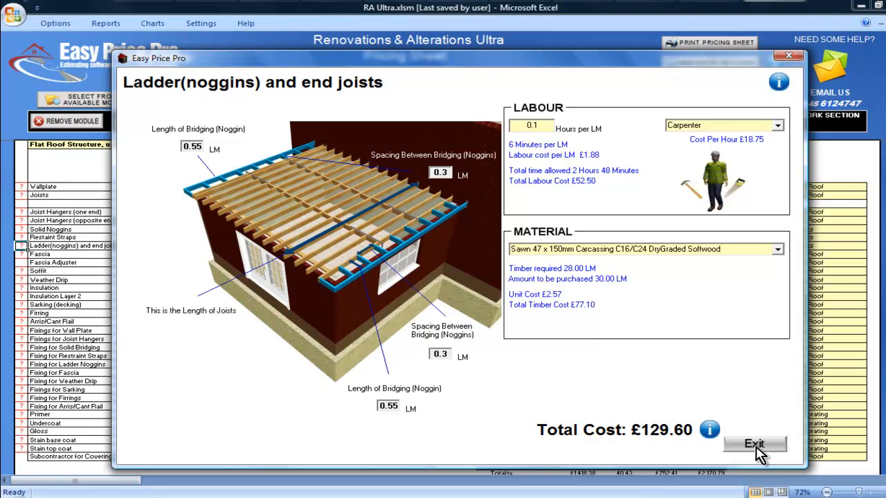
{"action": "left_click", "coordinate": [753, 443]}
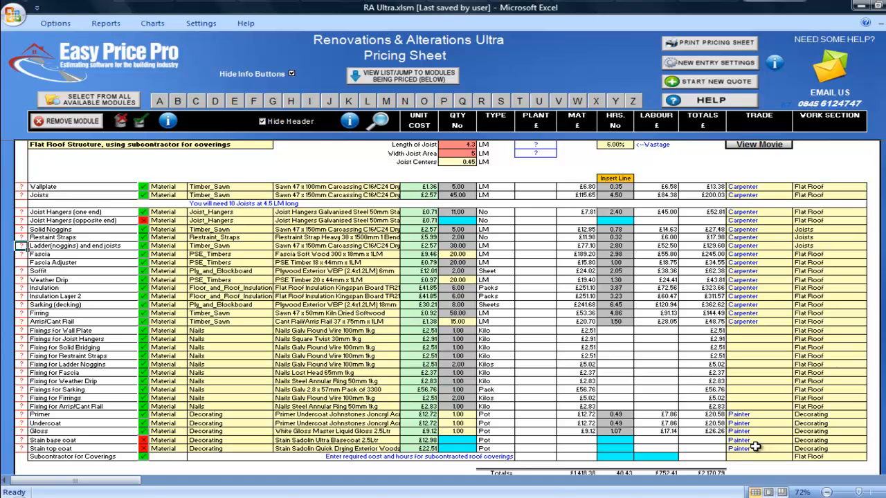
{"action": "mouse_move", "coordinate": [150, 358]}
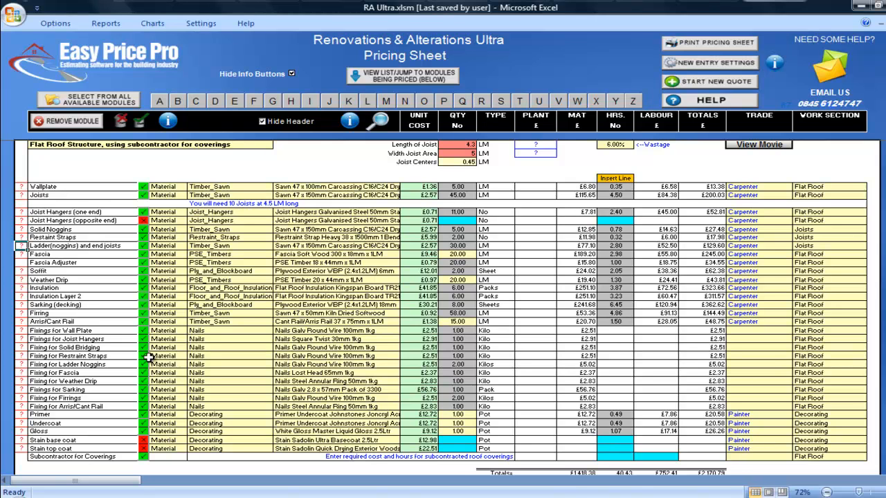
{"action": "left_click", "coordinate": [39, 270]}
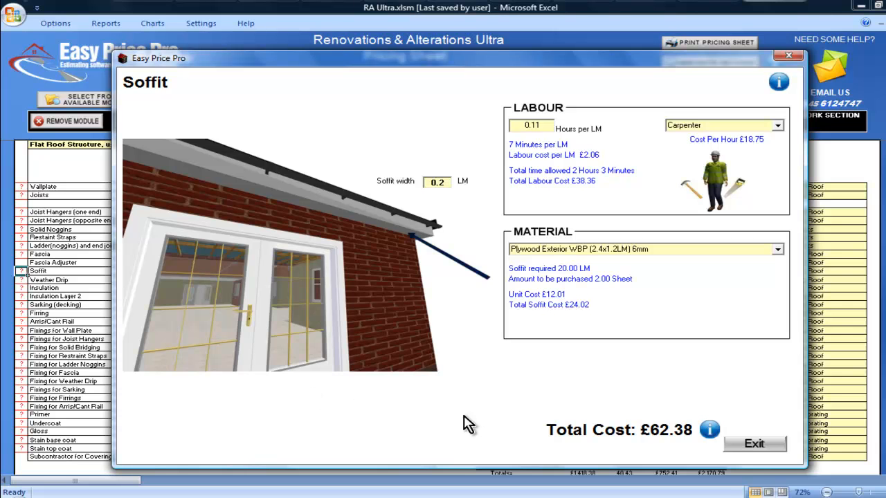
{"action": "mouse_move", "coordinate": [560, 445]}
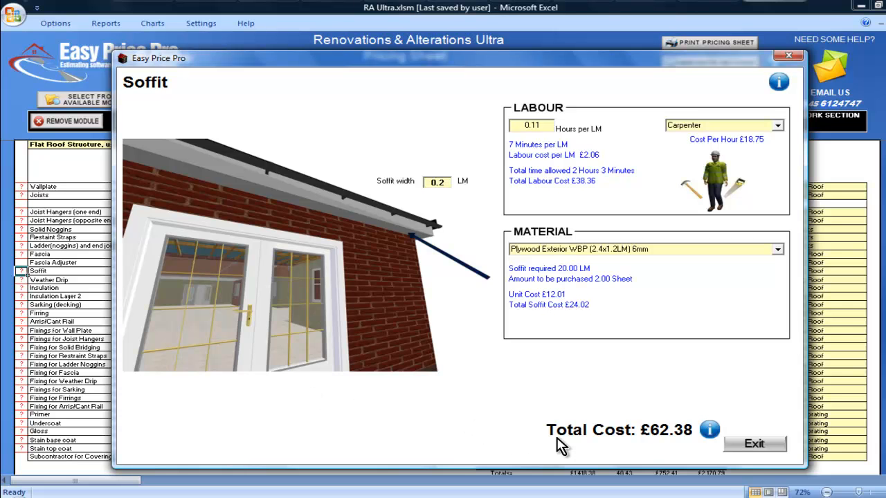
- Exit the Soffit details window (£62.38 total) back to the flat roof pricing sheet
{"action": "left_click", "coordinate": [753, 442]}
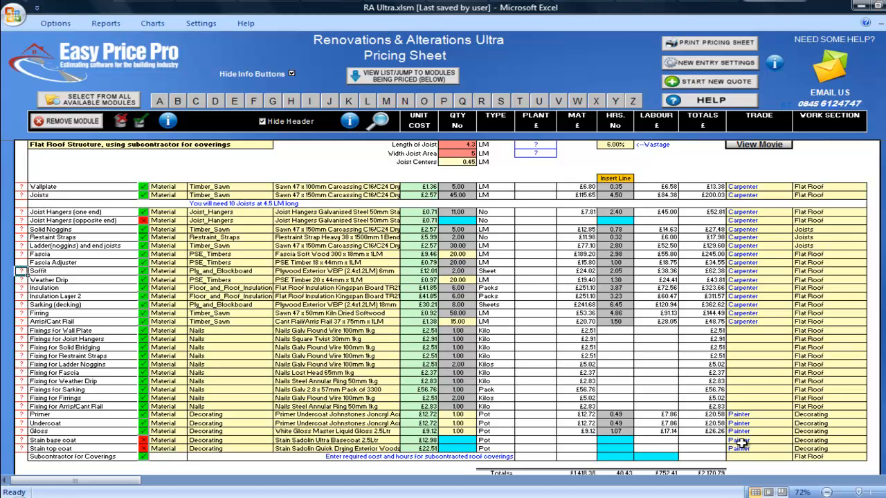
{"action": "mouse_move", "coordinate": [741, 443]}
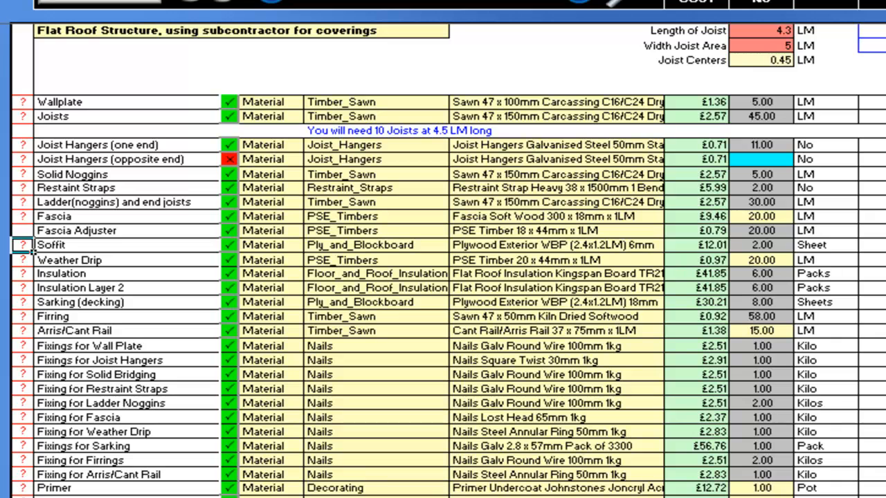
{"action": "mouse_move", "coordinate": [847, 402]}
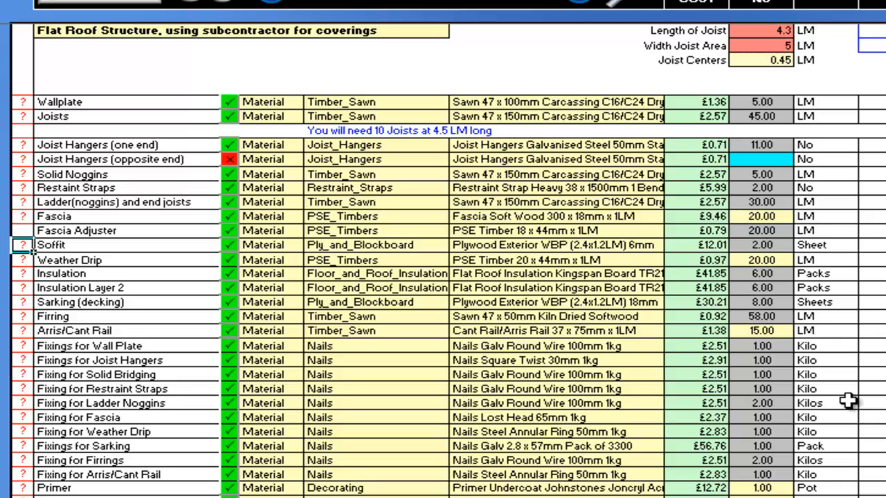
{"action": "left_click", "coordinate": [546, 274]}
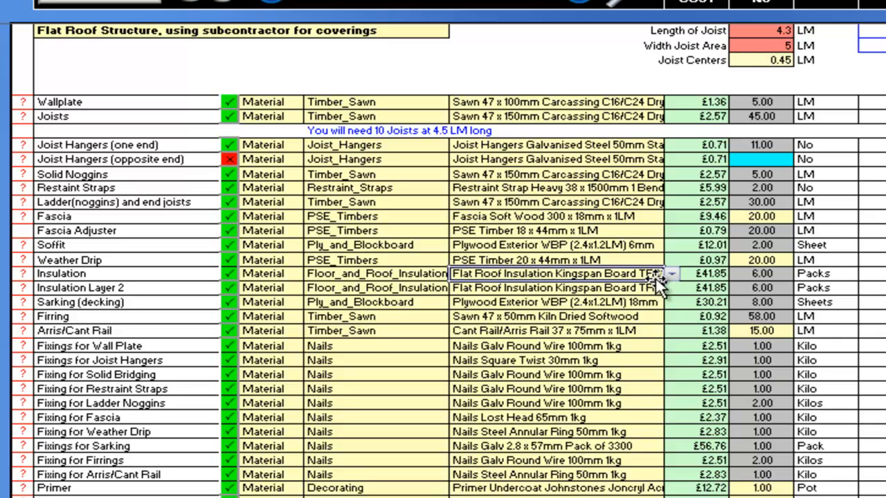
{"action": "left_click", "coordinate": [670, 274]}
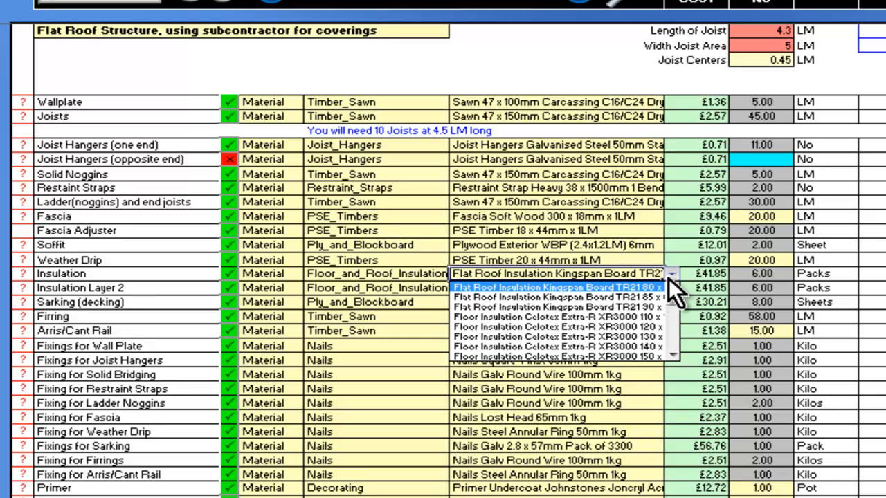
{"action": "mouse_move", "coordinate": [675, 291]}
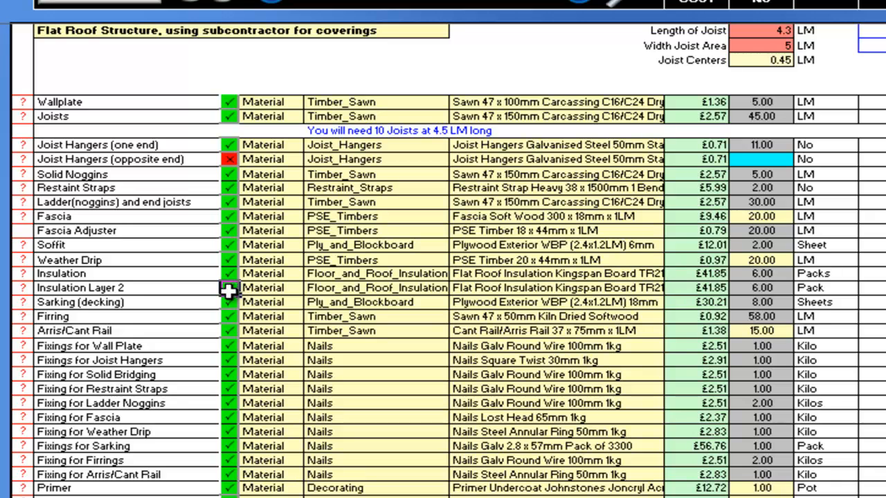
{"action": "left_click", "coordinate": [229, 288]}
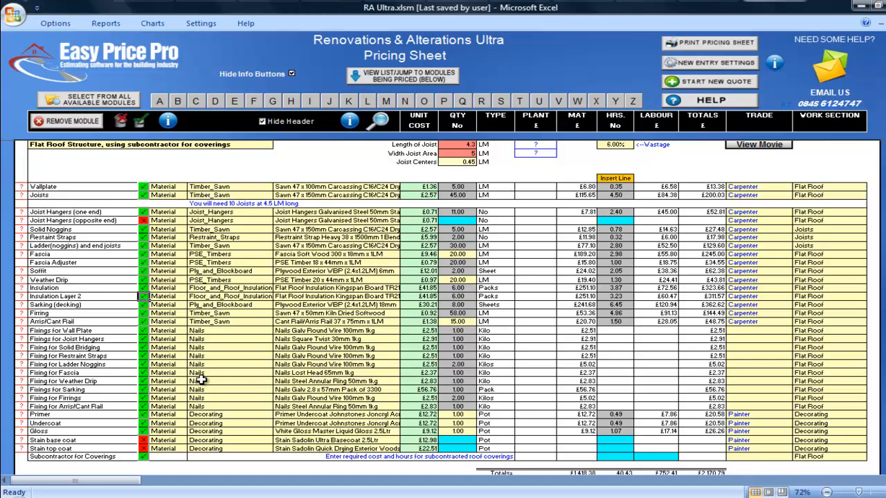
{"action": "mouse_move", "coordinate": [22, 339]}
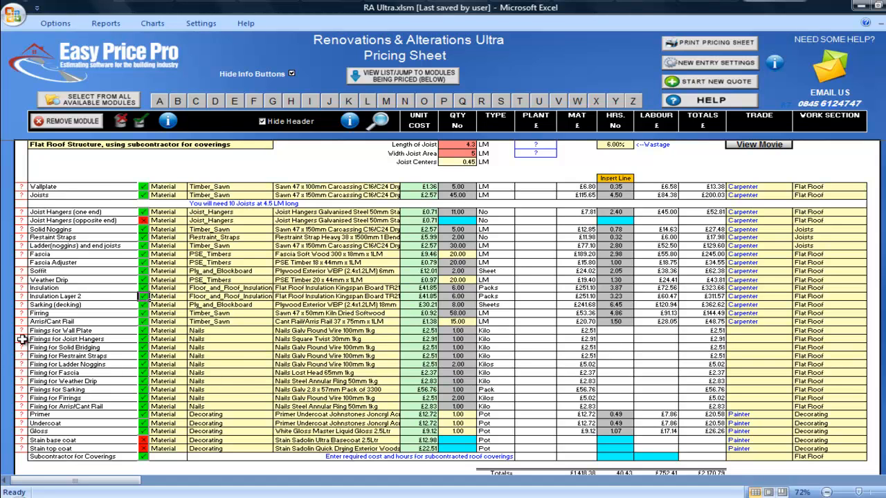
{"action": "left_click", "coordinate": [21, 339]}
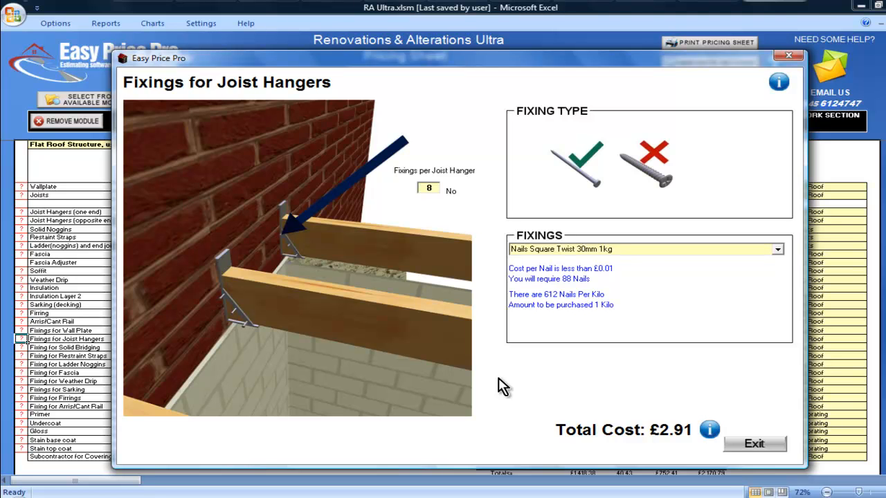
{"action": "mouse_move", "coordinate": [554, 408]}
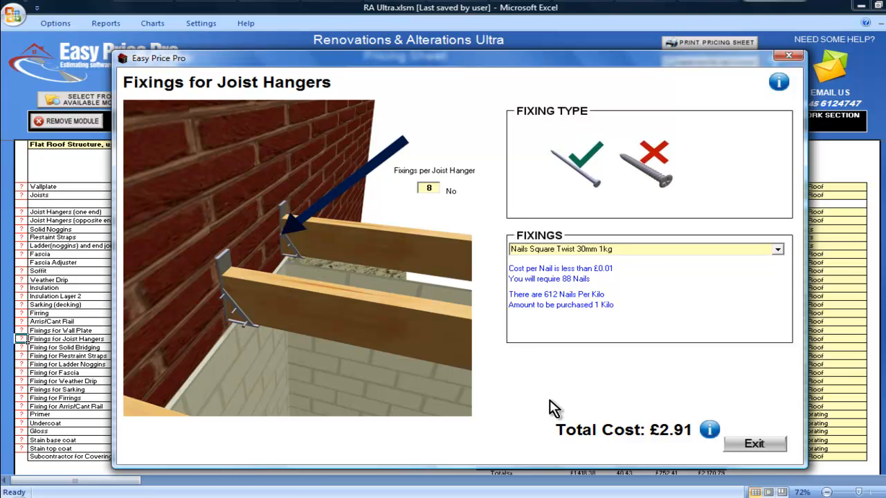
{"action": "left_click", "coordinate": [753, 443]}
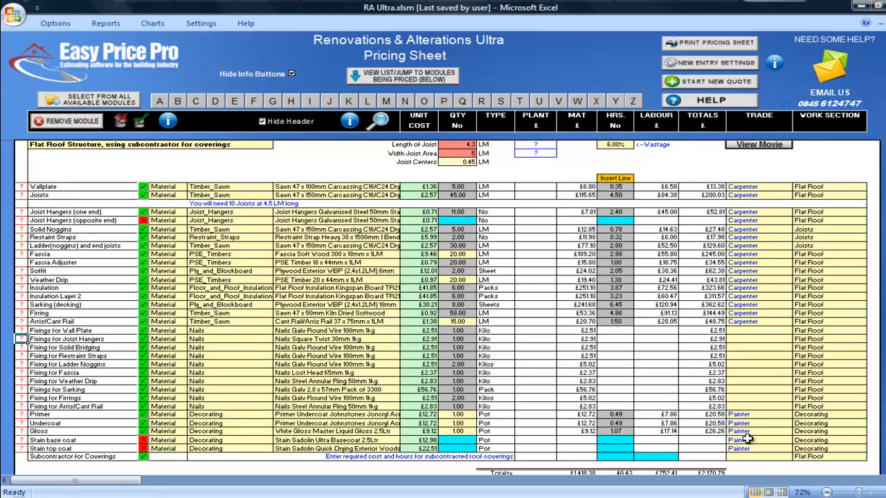
{"action": "mouse_move", "coordinate": [681, 440]}
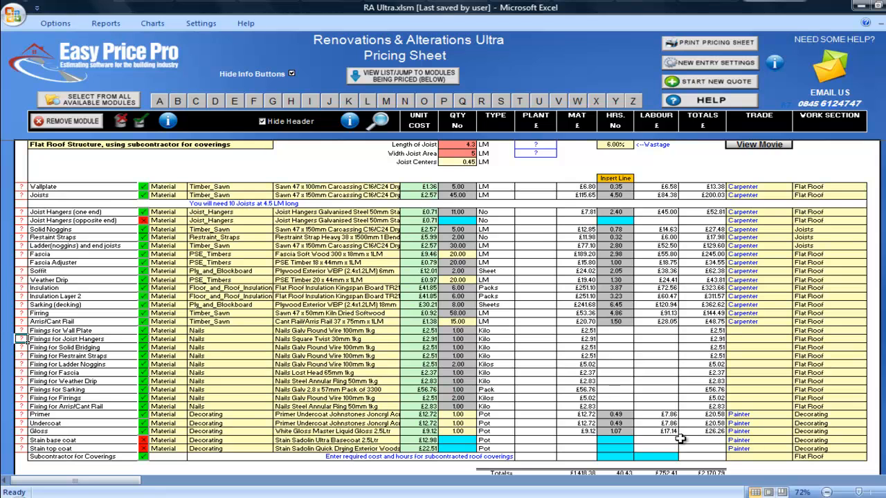
{"action": "mouse_move", "coordinate": [27, 374]}
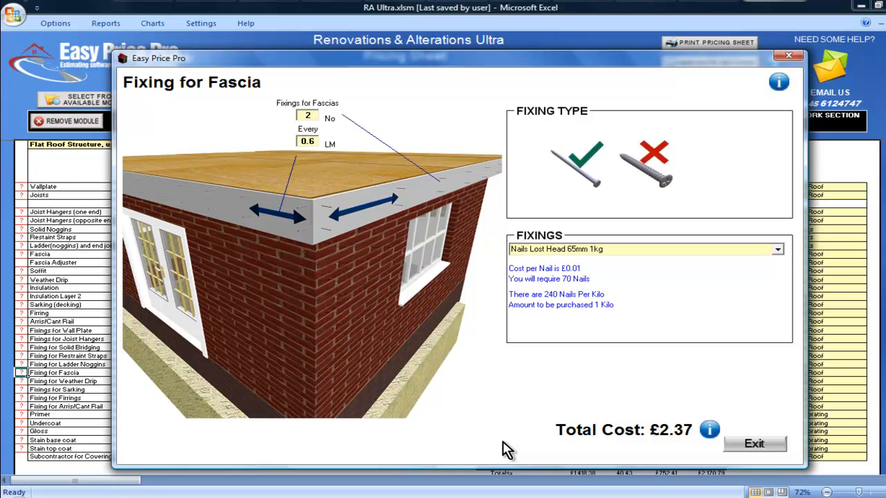
{"action": "mouse_move", "coordinate": [514, 451]}
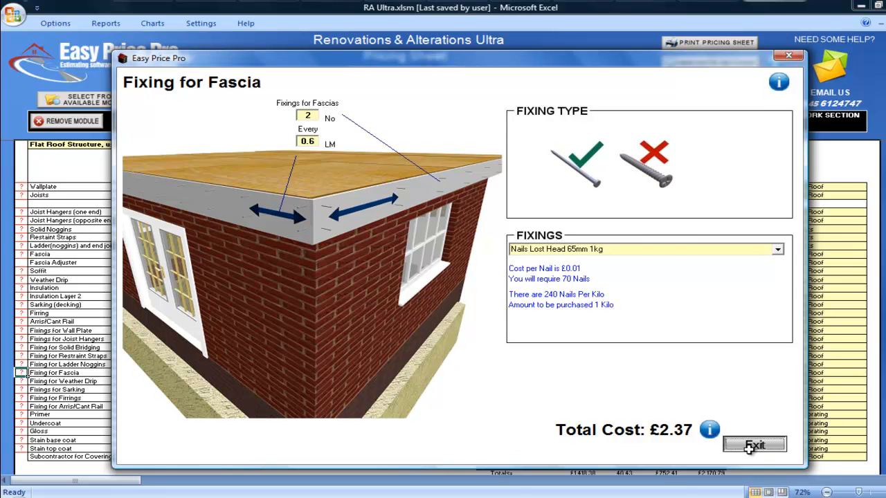
{"action": "left_click", "coordinate": [753, 445]}
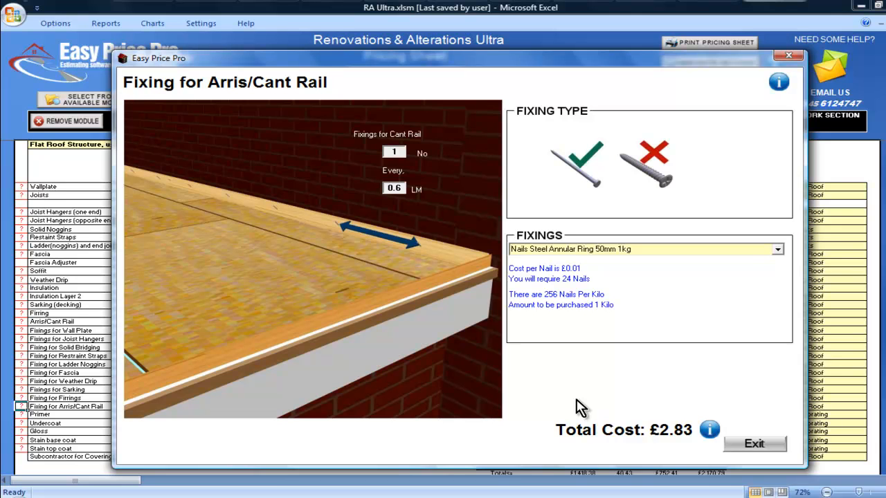
{"action": "mouse_move", "coordinate": [587, 414]}
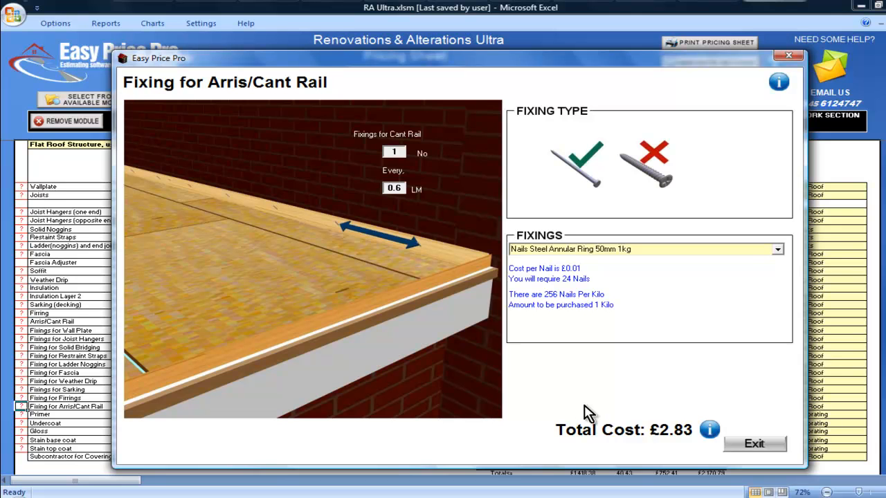
{"action": "left_click", "coordinate": [753, 443]}
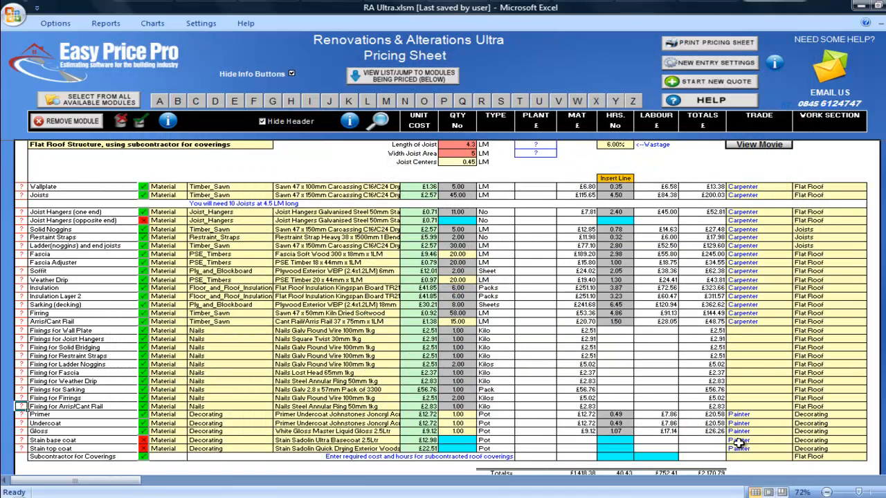
{"action": "mouse_move", "coordinate": [744, 443]}
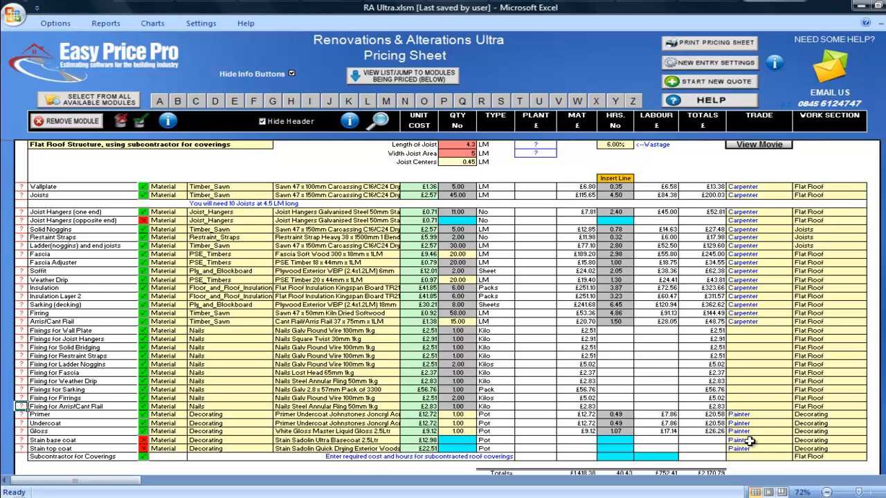
{"action": "scroll", "scroll_direction": "down", "scroll_amount": 3}
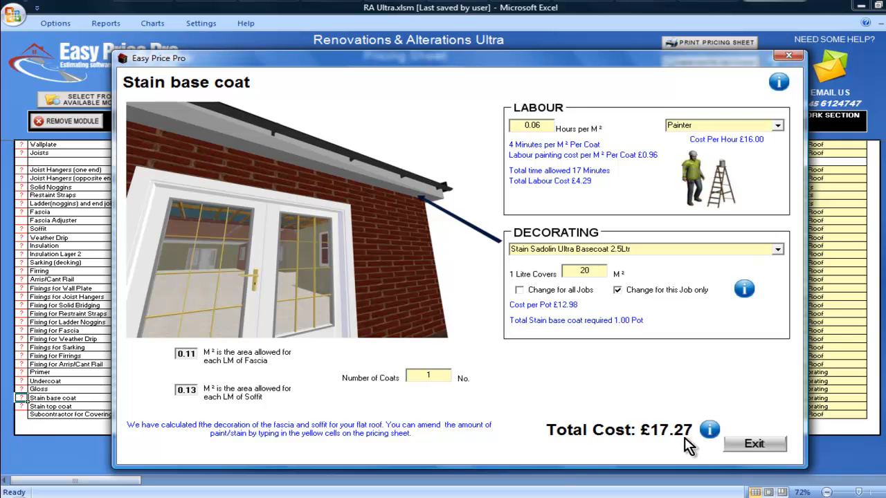
{"action": "left_click", "coordinate": [753, 442]}
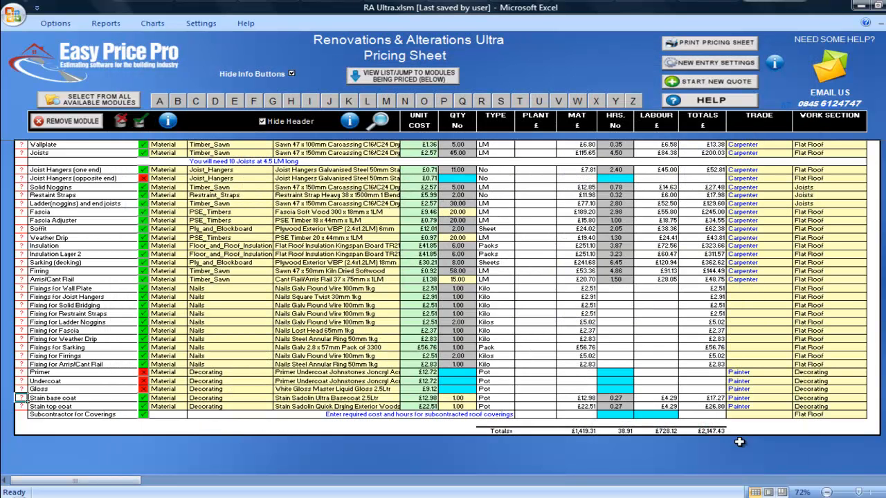
{"action": "mouse_move", "coordinate": [736, 445]}
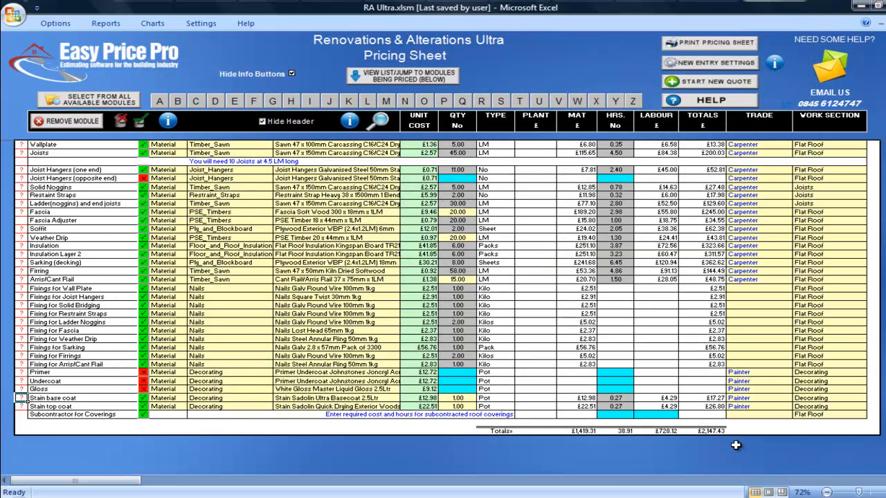
{"action": "mouse_move", "coordinate": [703, 437]}
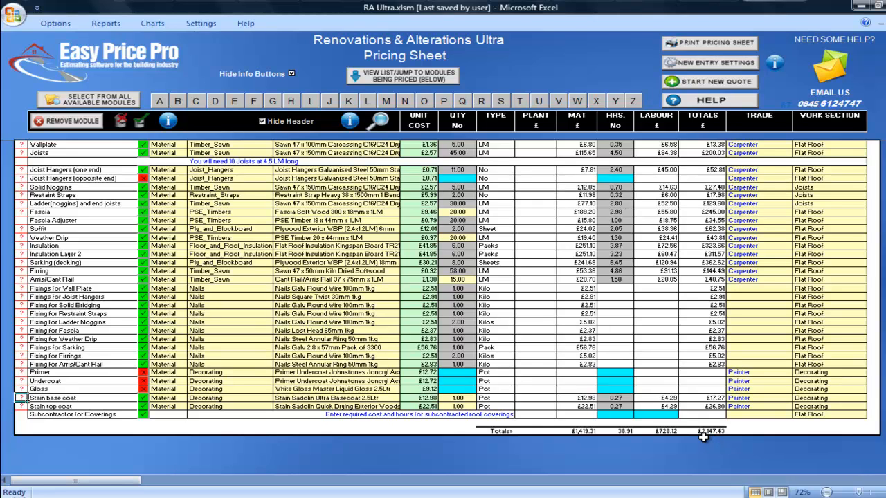
{"action": "mouse_move", "coordinate": [700, 420]}
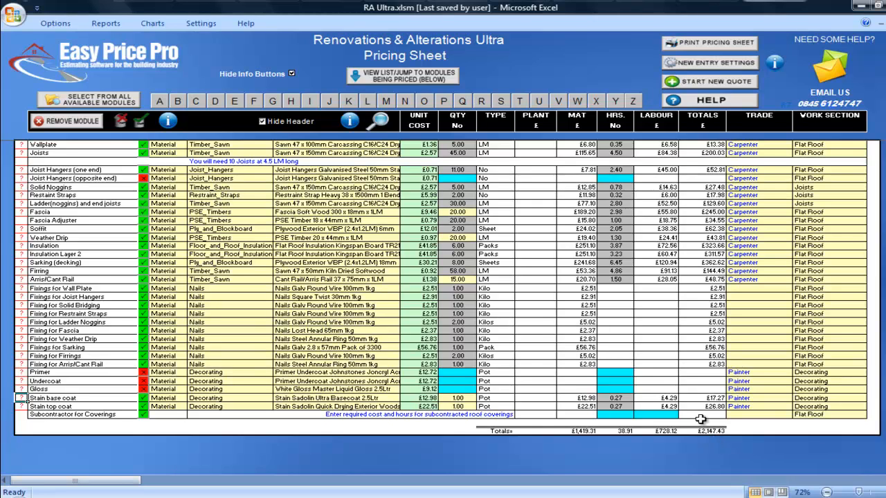
- Price Subcontractor for Coverings at £900.00 with 16.00 hours, raising the total to £3,047.43
{"action": "left_click", "coordinate": [701, 415]}
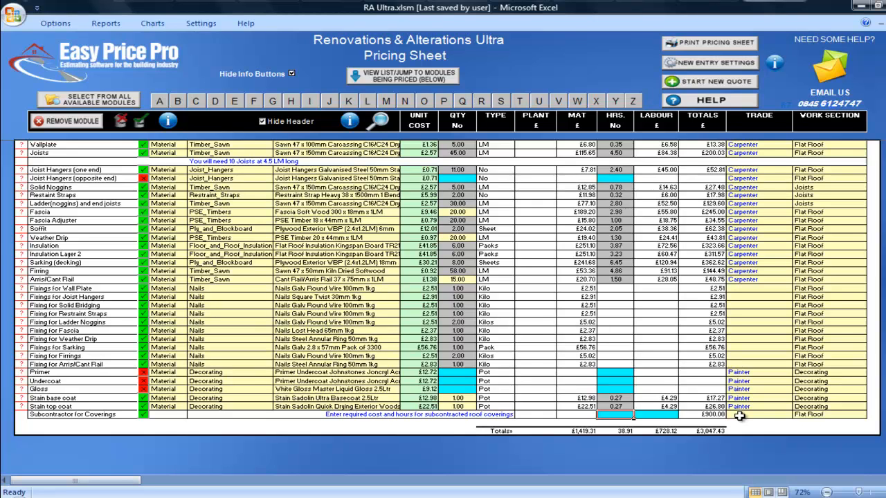
{"action": "type", "text": "16.00"}
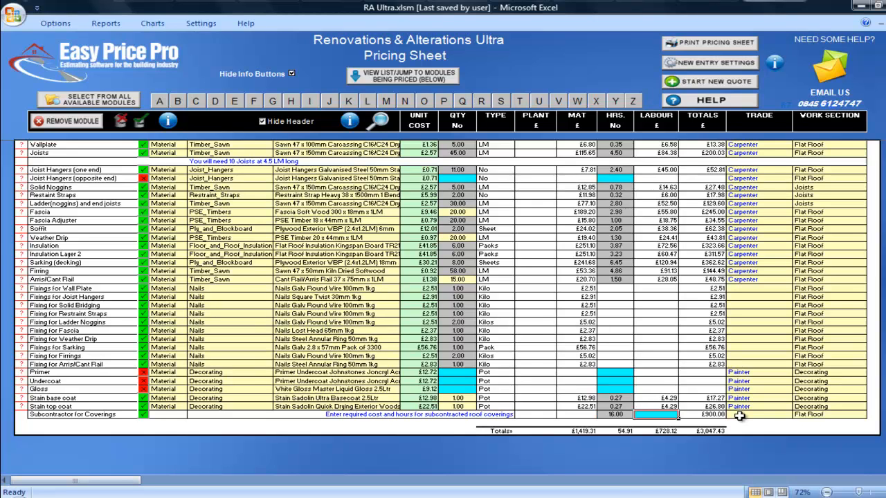